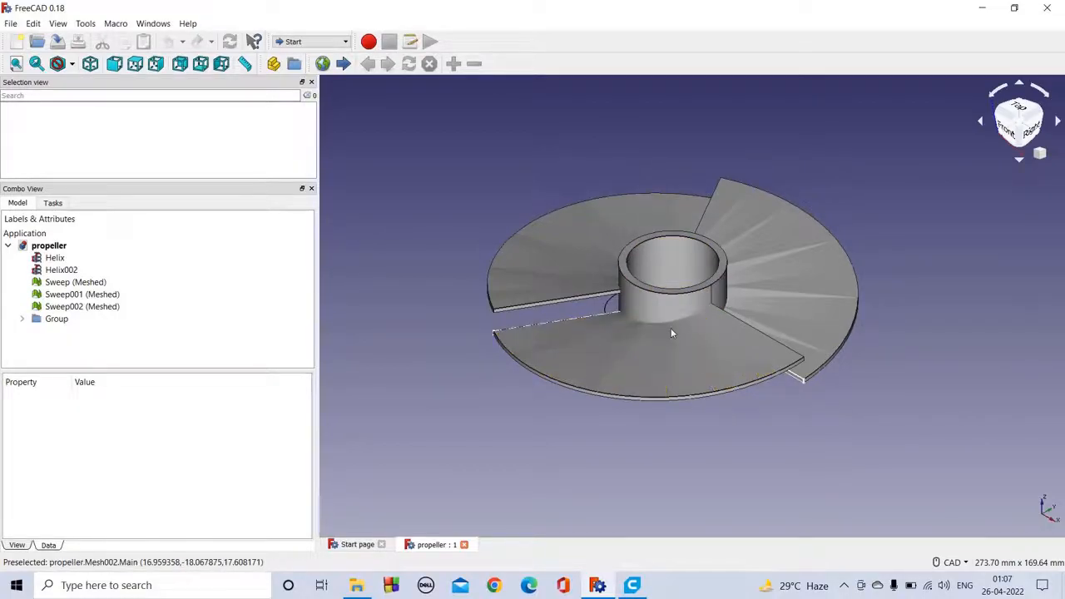
mouse_move(672, 275)
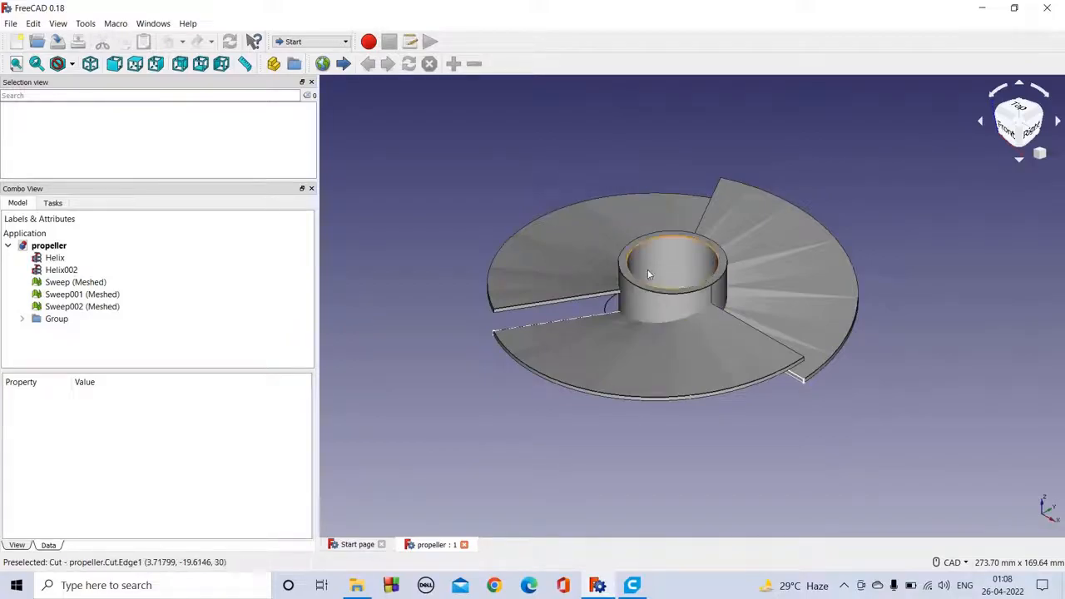
mouse_move(682, 340)
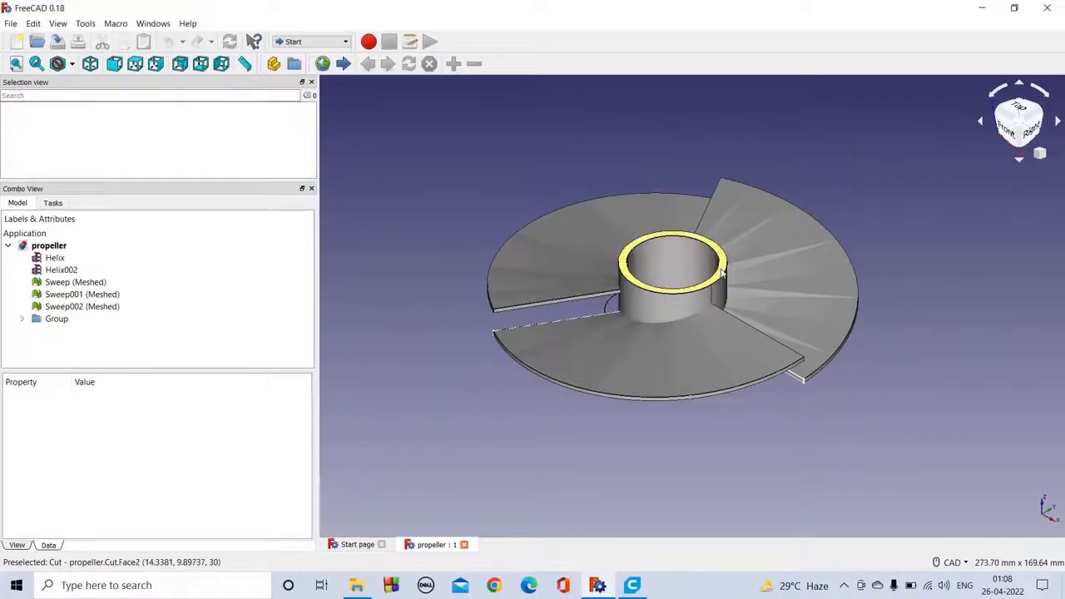
mouse_move(675, 323)
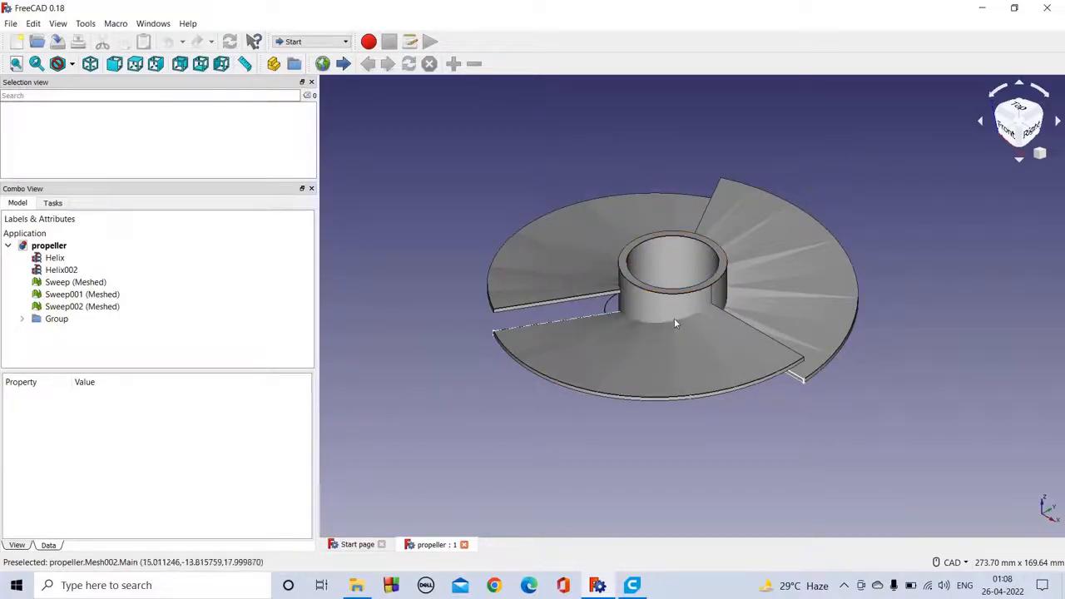
mouse_move(651, 289)
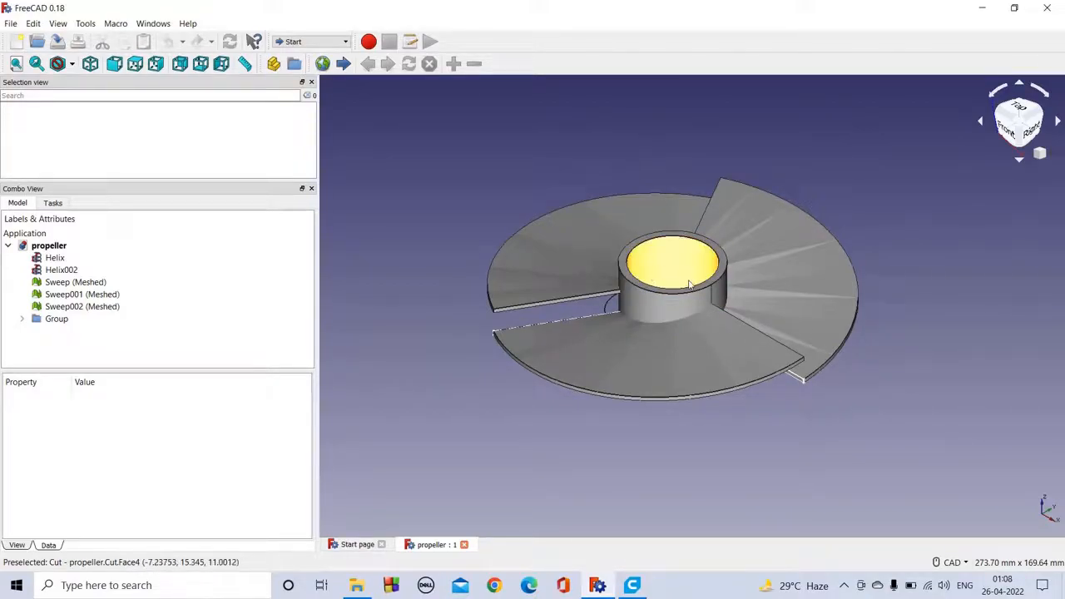
mouse_move(649, 275)
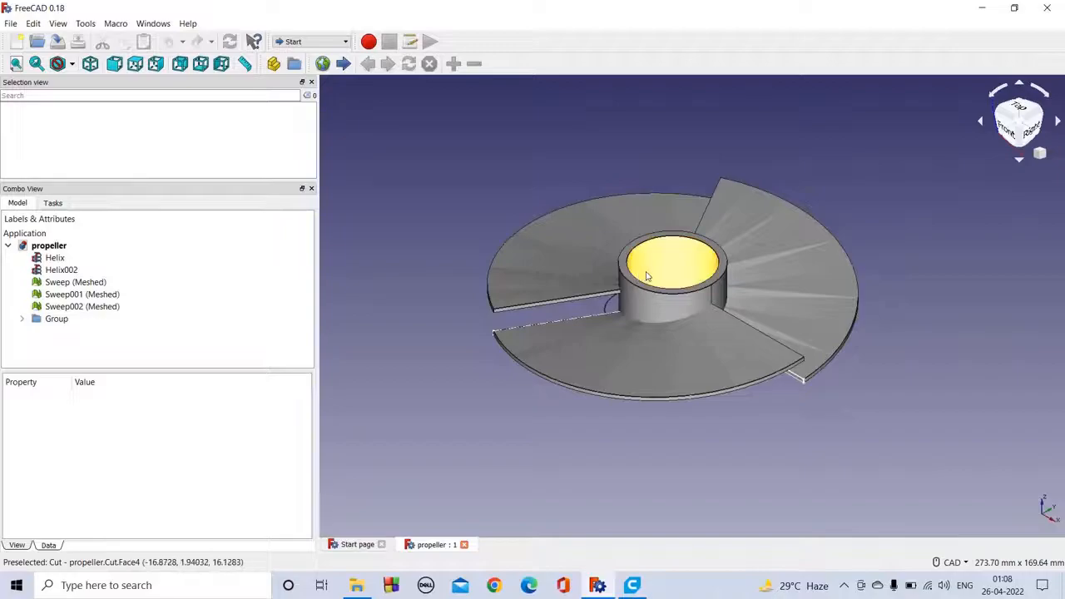
mouse_move(678, 301)
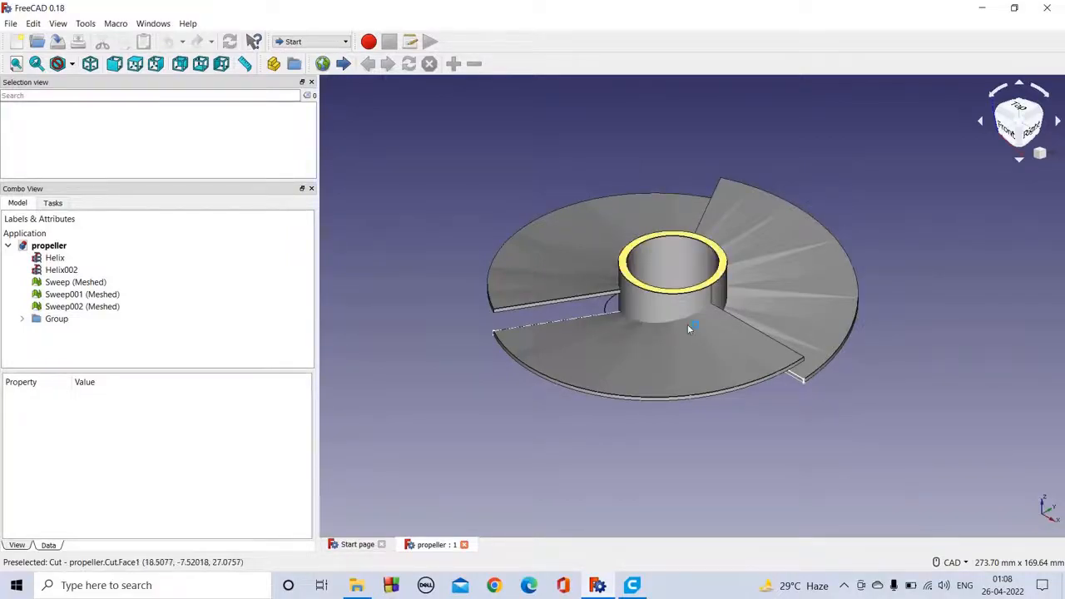
View the propeller straight from the front, then return to the angled overall view.
click(116, 64)
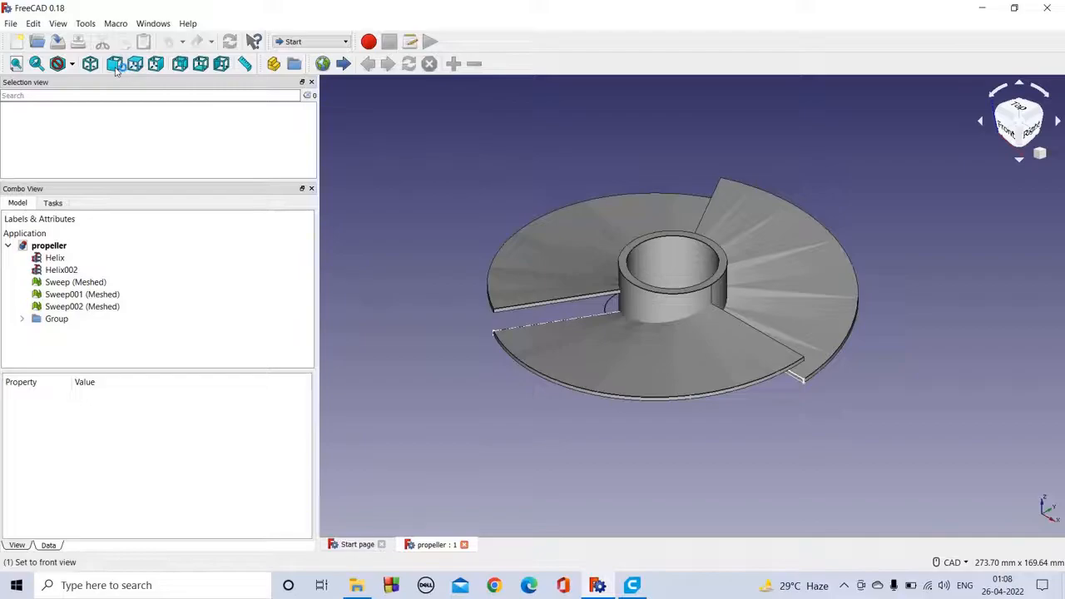
click(114, 64)
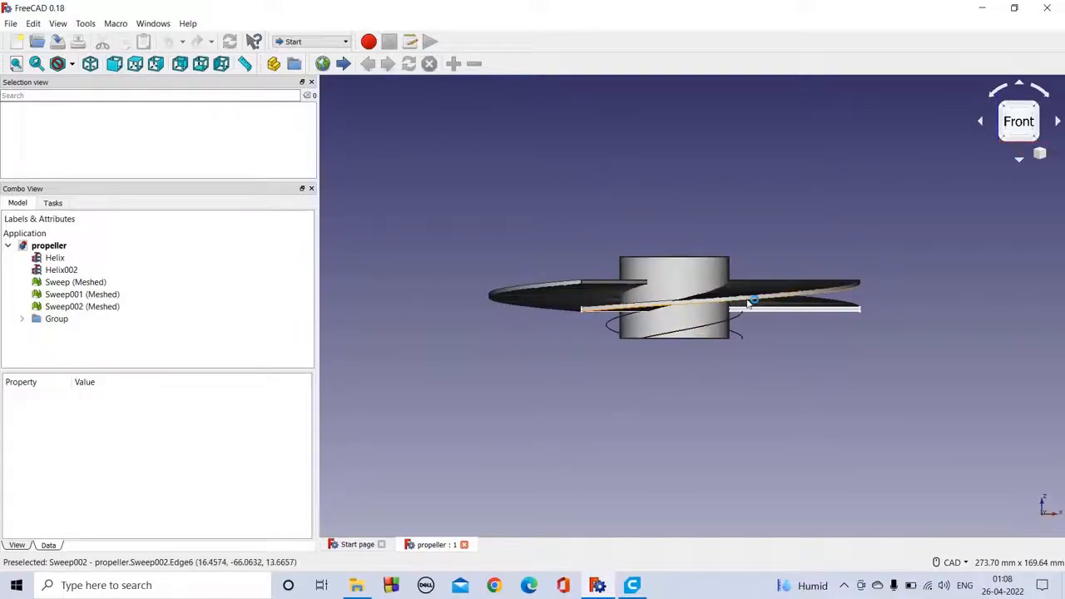
mouse_move(637, 305)
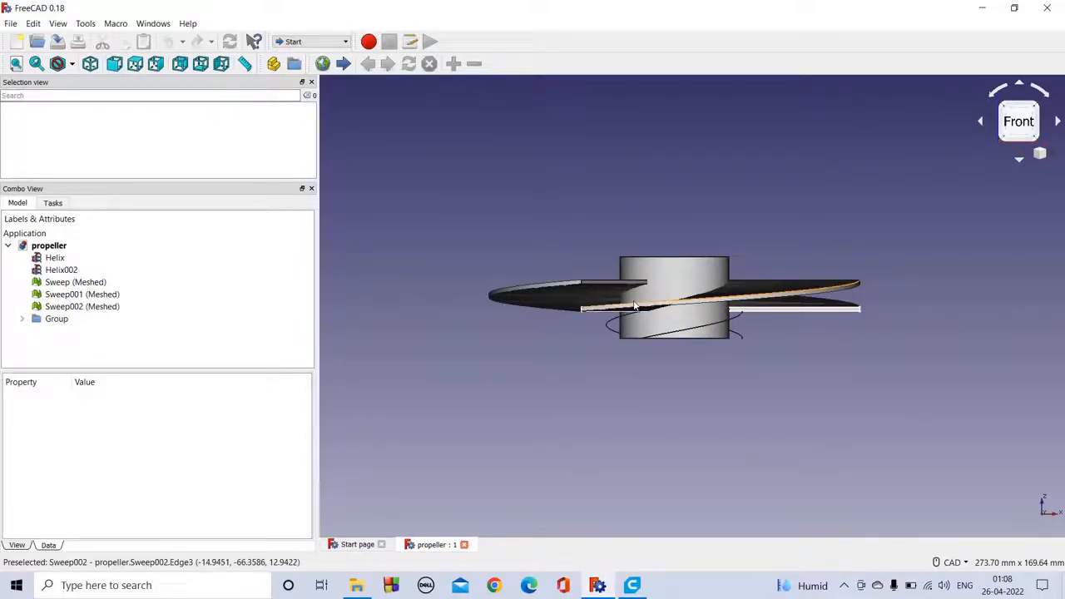
mouse_move(715, 295)
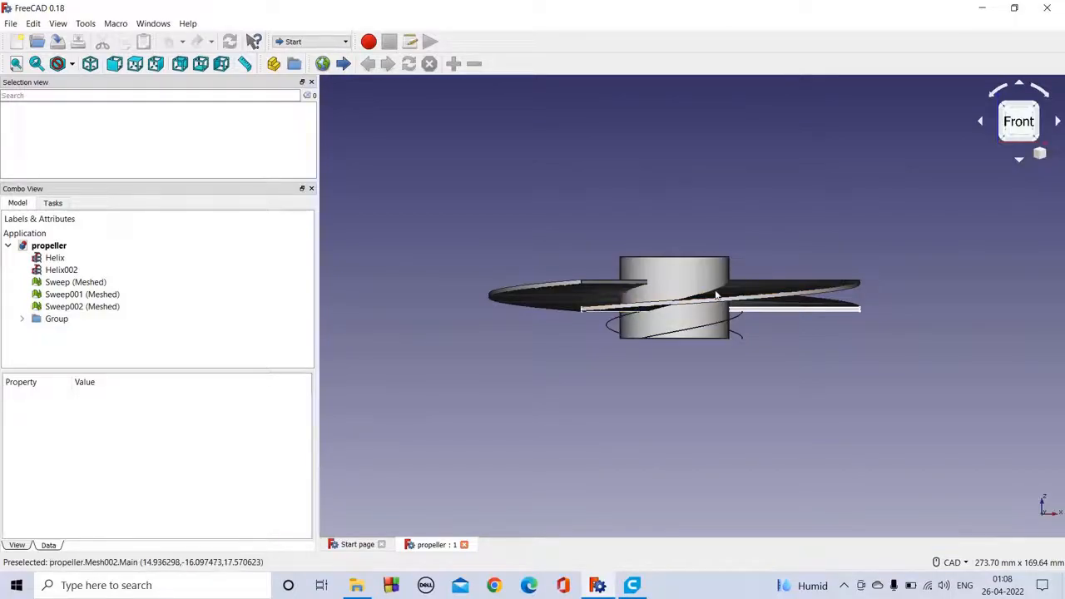
click(90, 63)
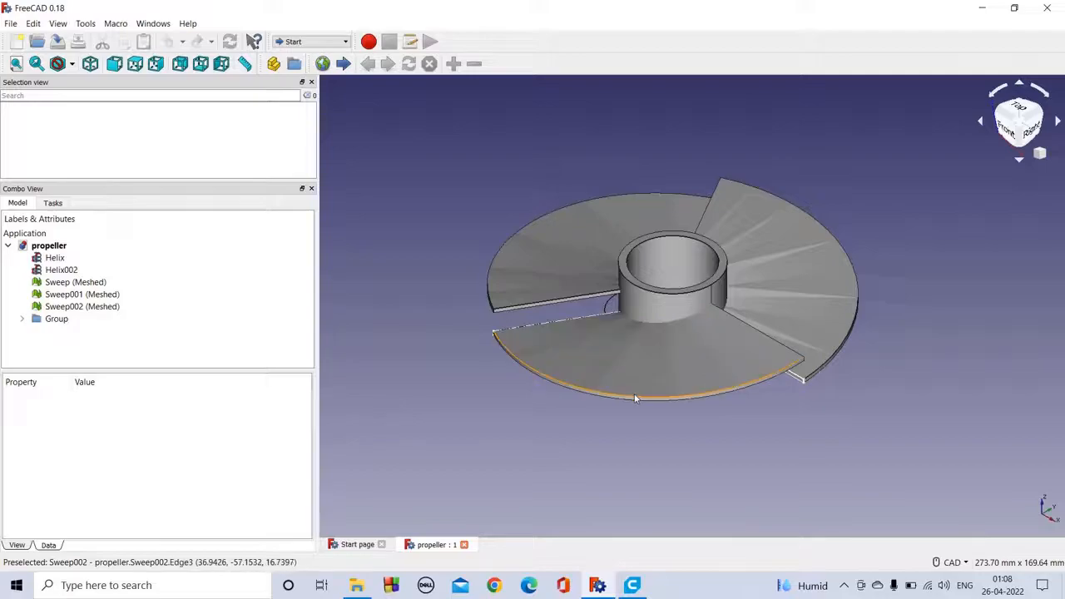
mouse_move(620, 401)
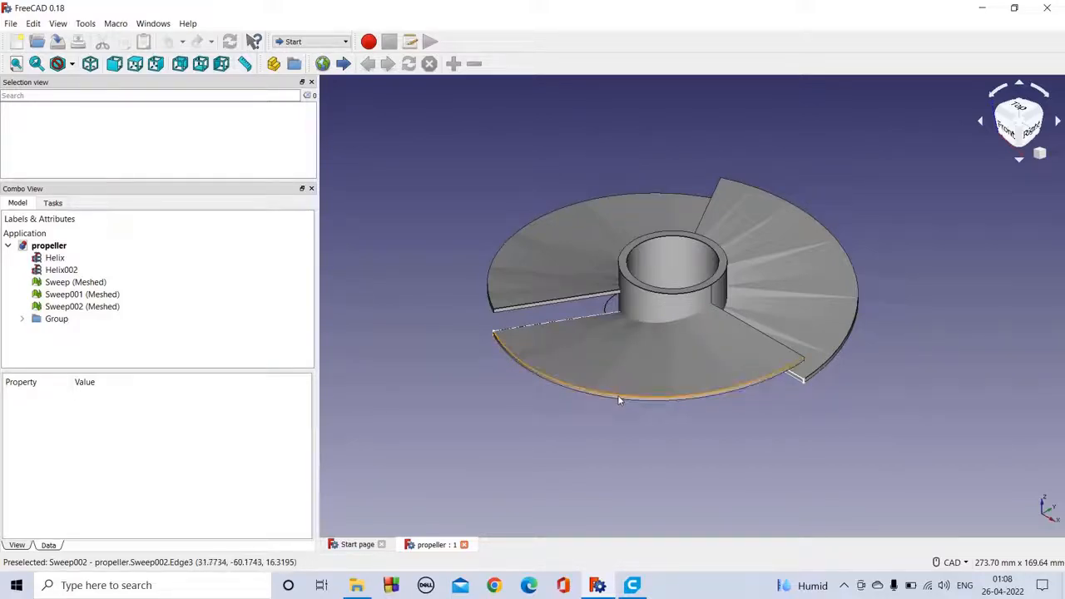
mouse_move(618, 405)
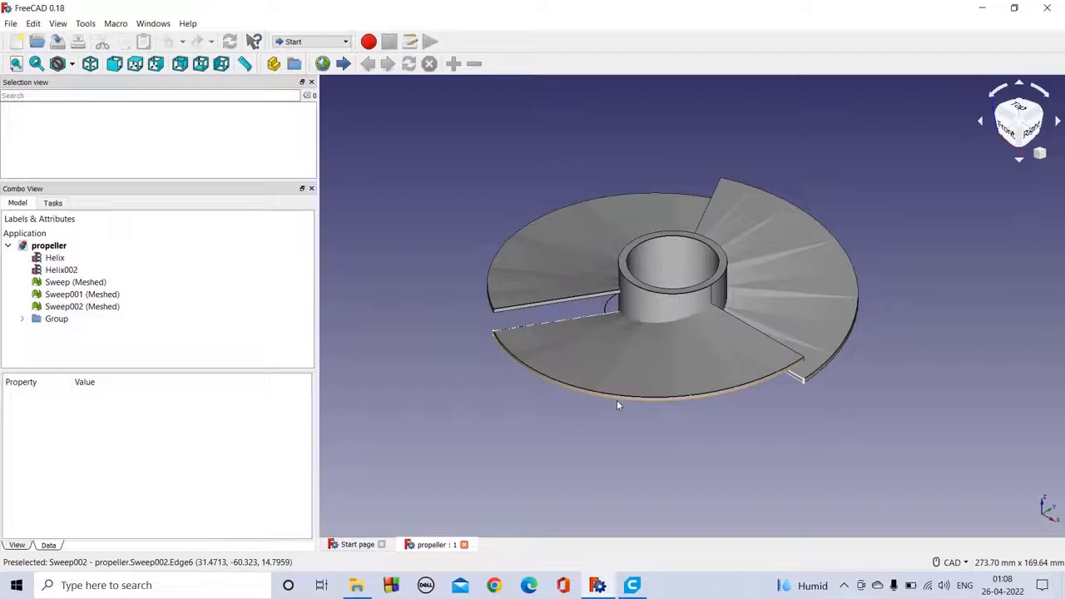
mouse_move(661, 242)
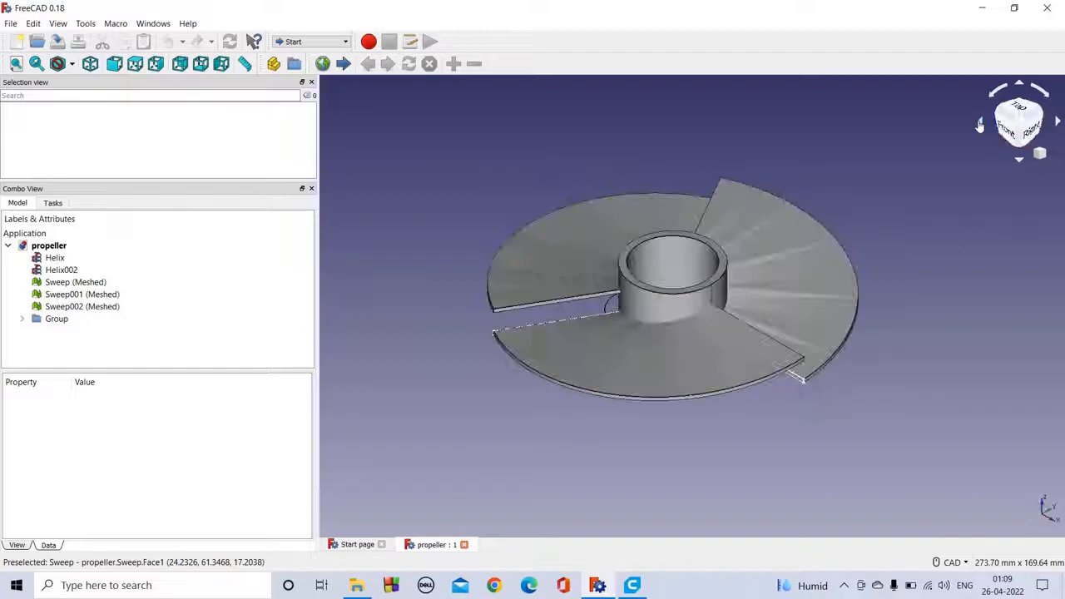
mouse_move(712, 275)
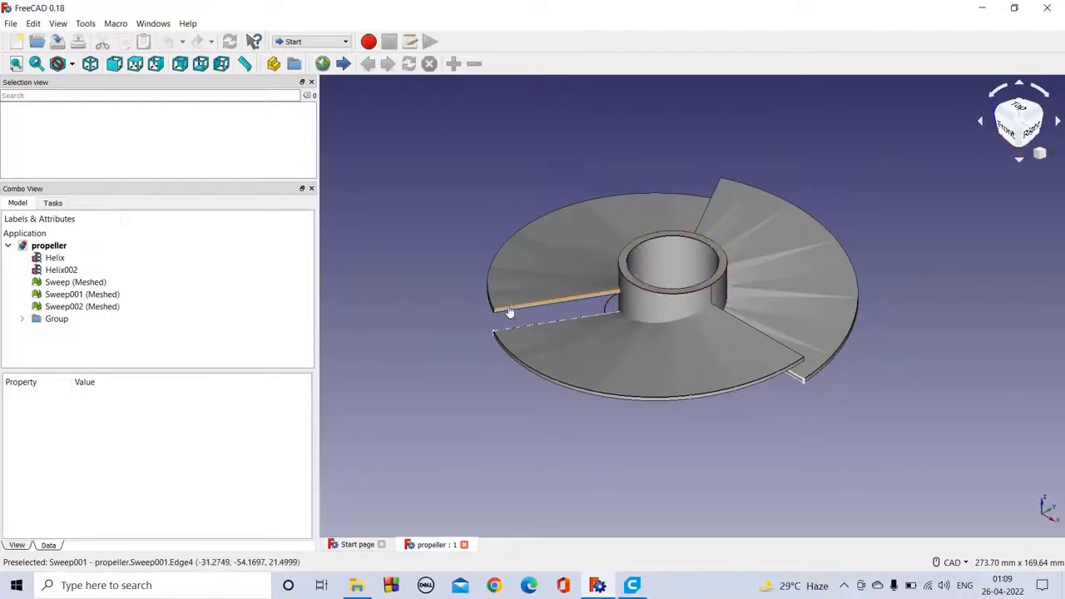
mouse_move(536, 352)
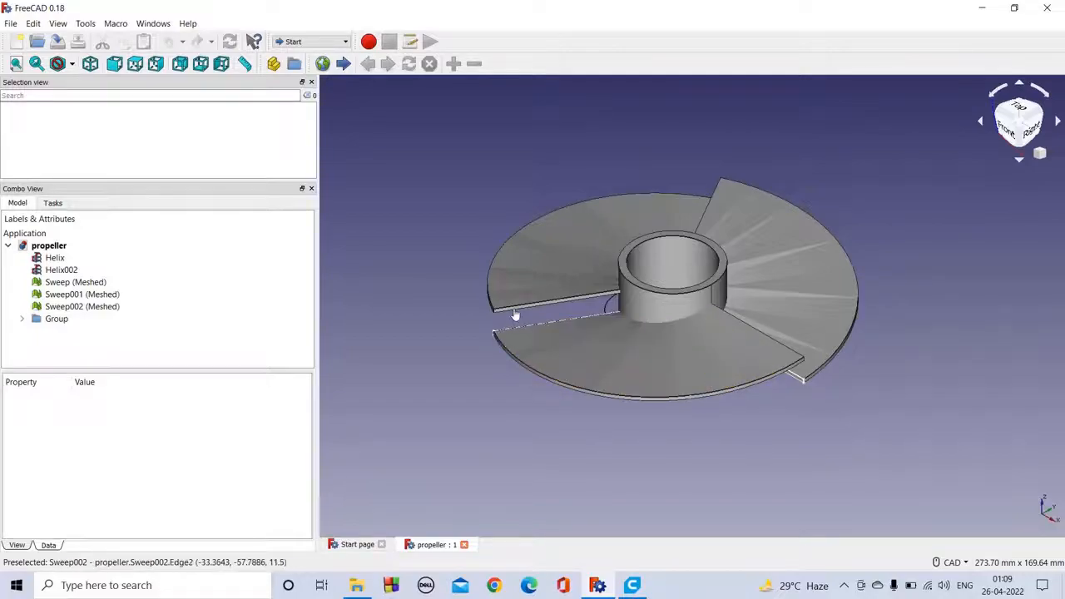
mouse_move(563, 318)
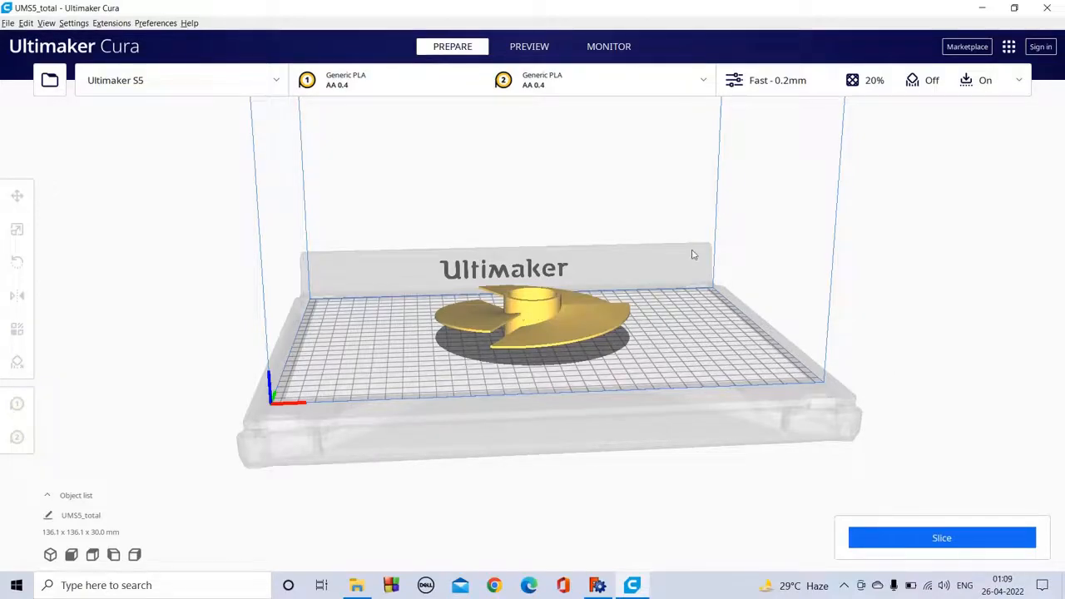
Review custom print settings: 0.2 mm layers, 20% triangles infill, 60 mm/s print speed.
click(1019, 80)
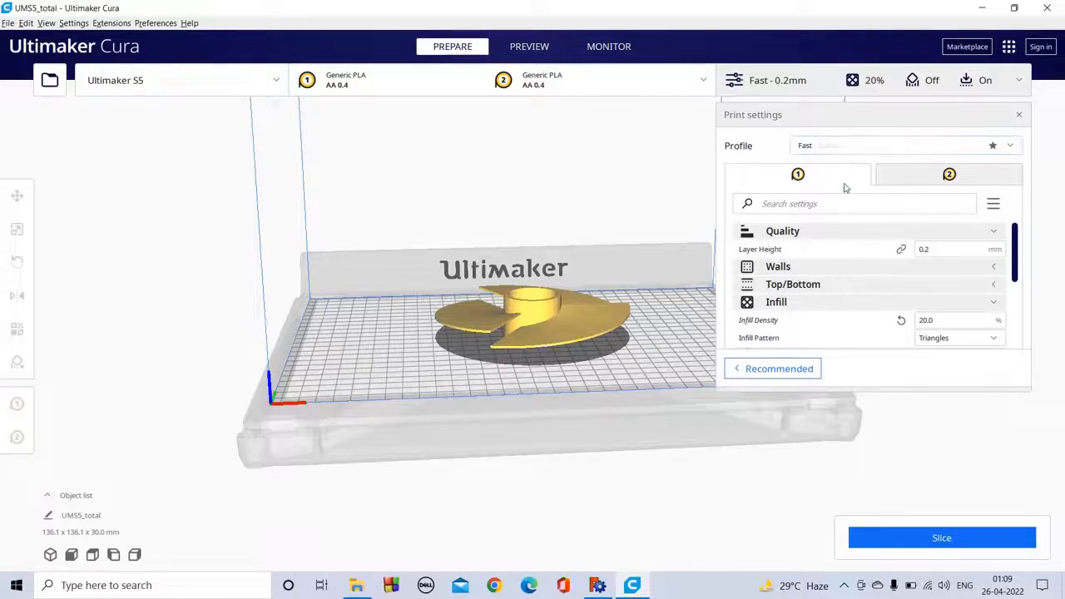
mouse_move(950, 249)
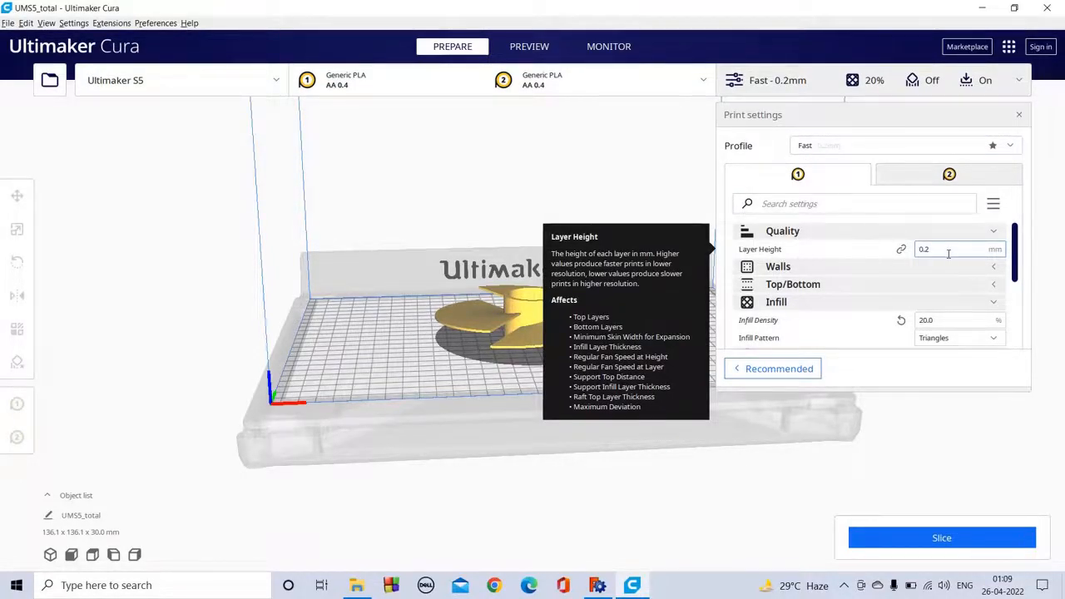
scroll(down, 3)
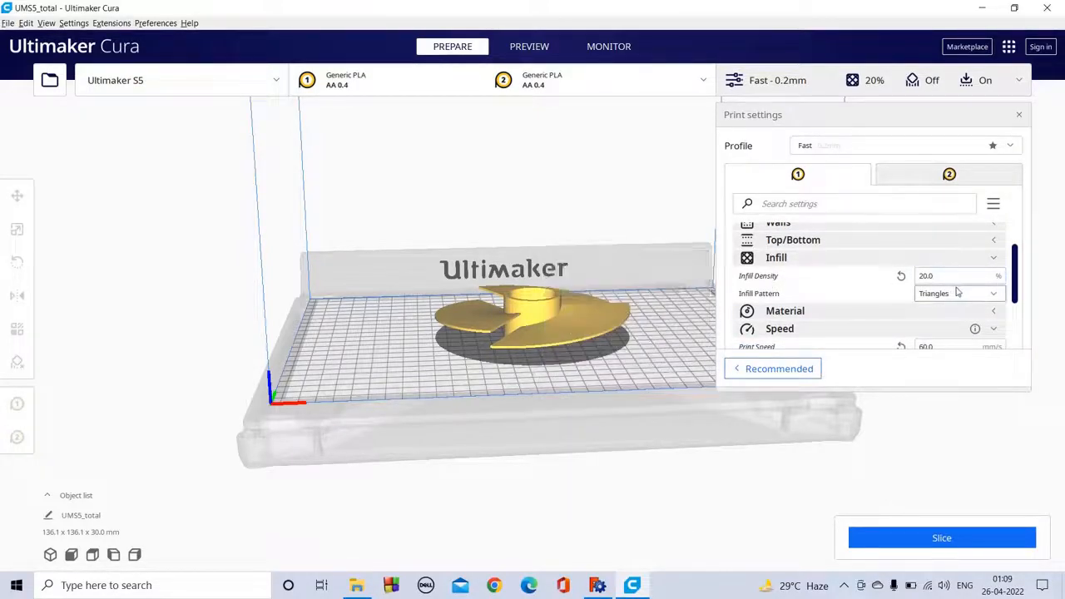
scroll(down, 3)
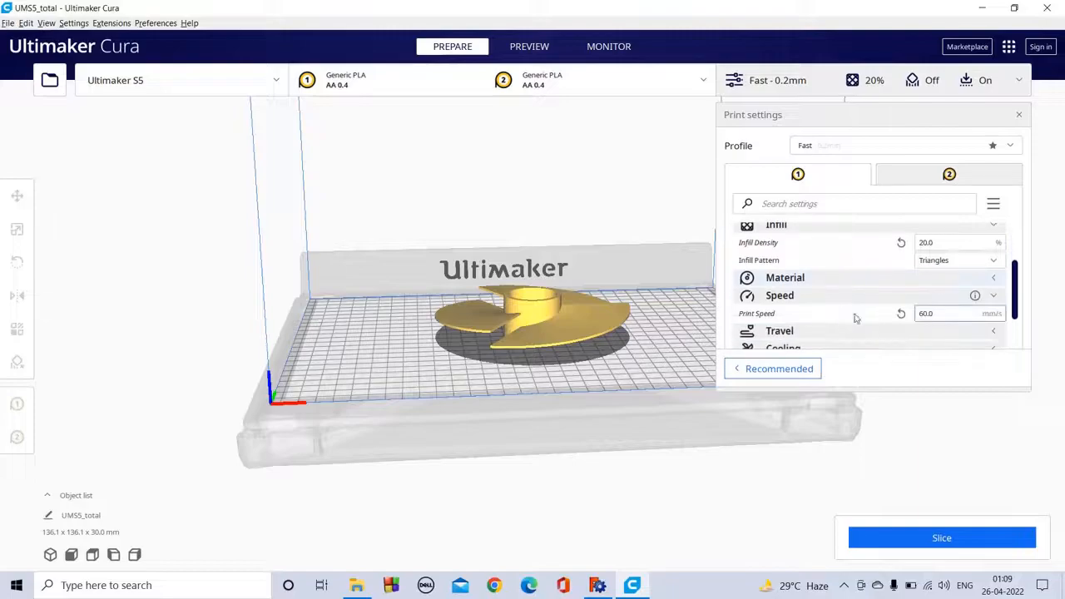
mouse_move(939, 313)
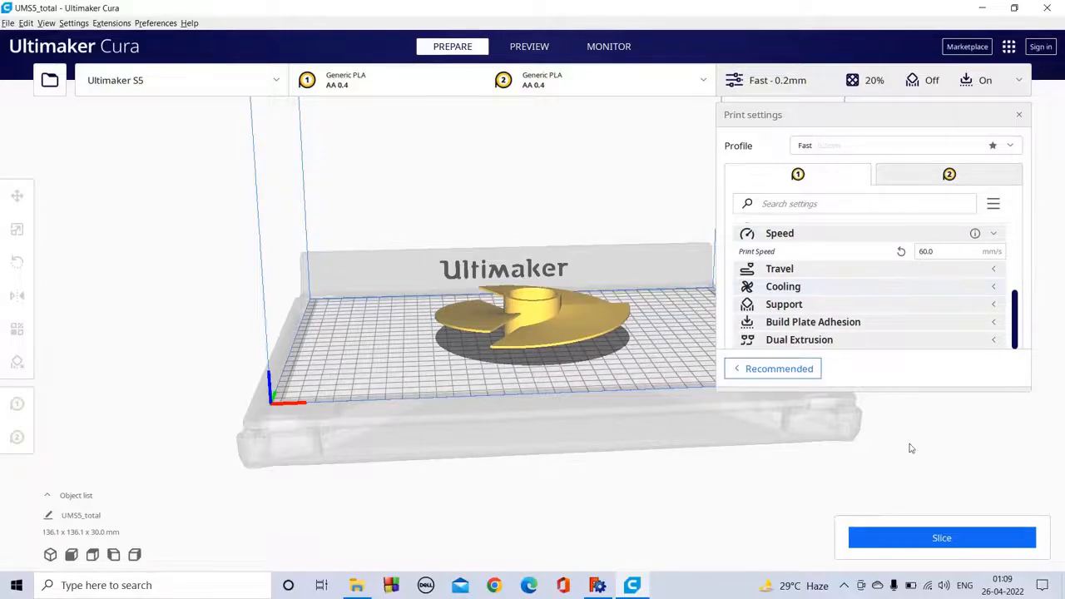
Slice the propeller for a 3 hours 23 minutes, 35 g estimate and close the settings panel.
click(941, 538)
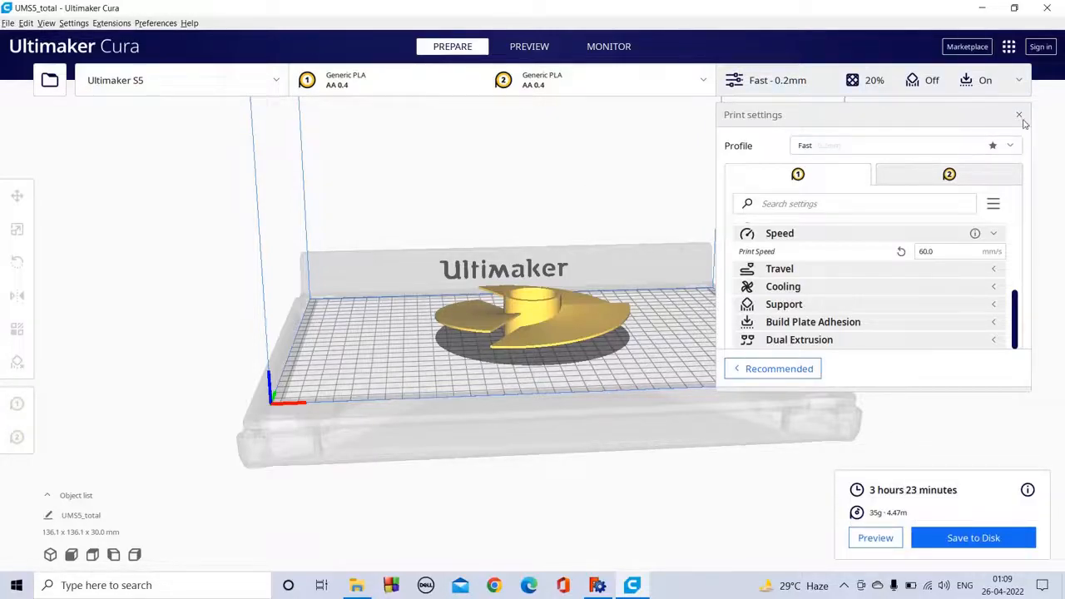
click(1019, 114)
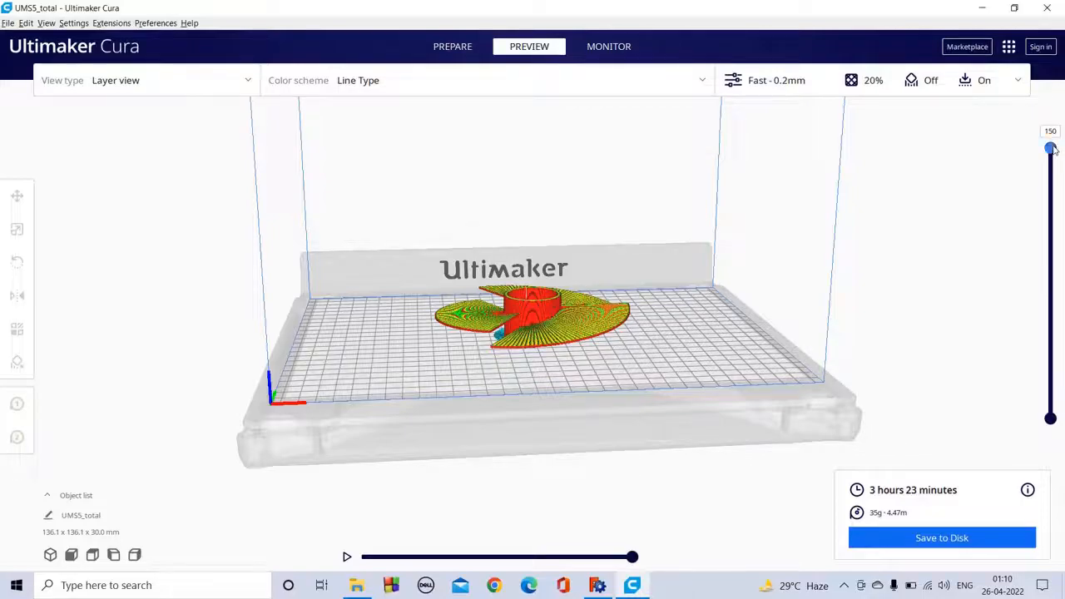
Step the layer slider from 21 up through 95 and 140 to the full 150 layers.
drag(1050, 148, 1050, 366)
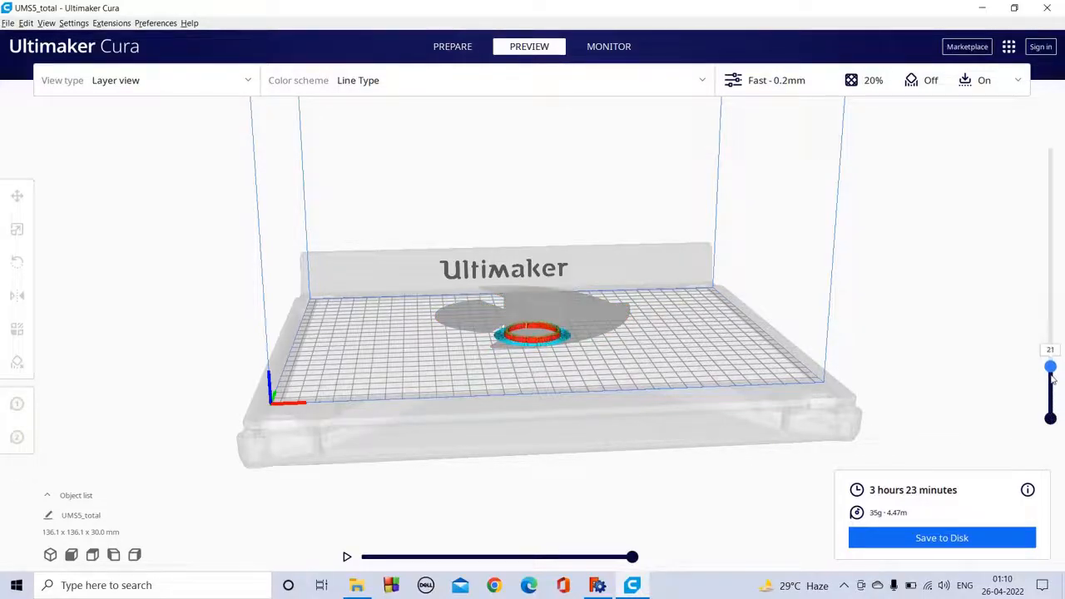
drag(1050, 366, 1050, 242)
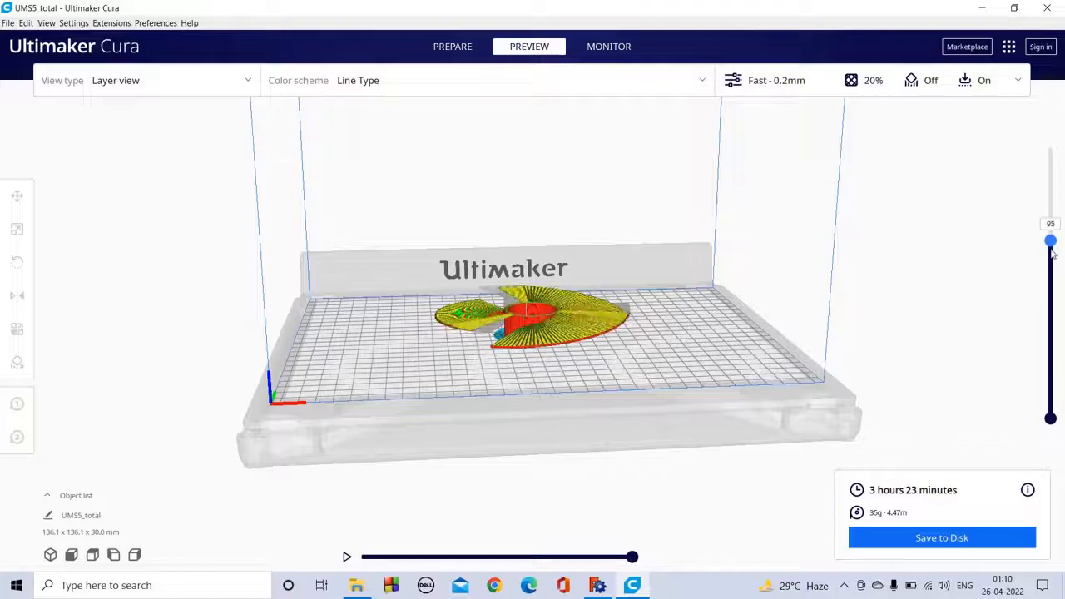
drag(1051, 241, 1051, 165)
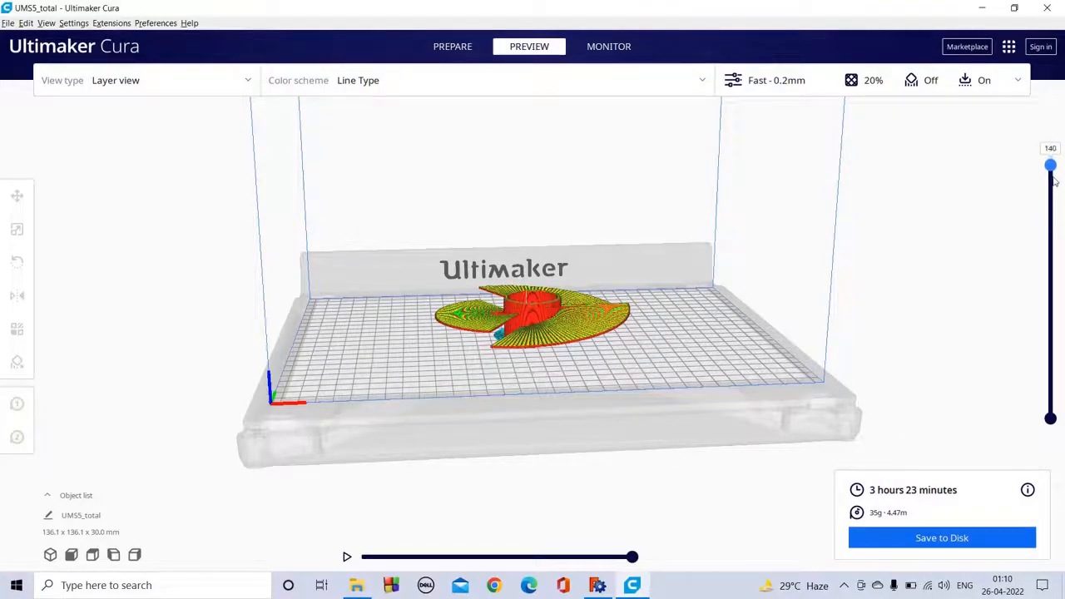
drag(1051, 165, 1051, 148)
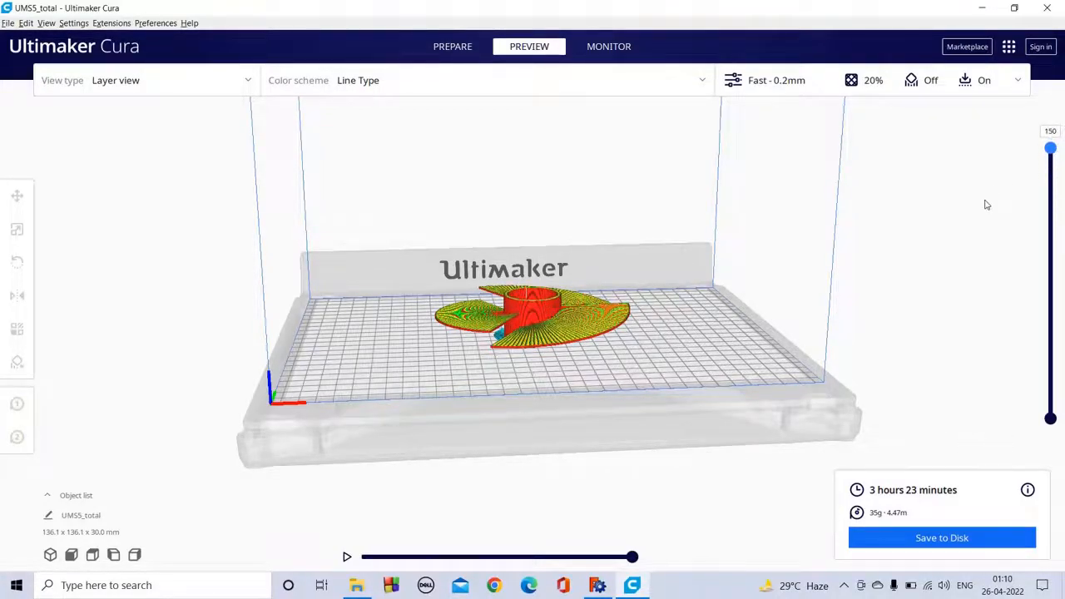